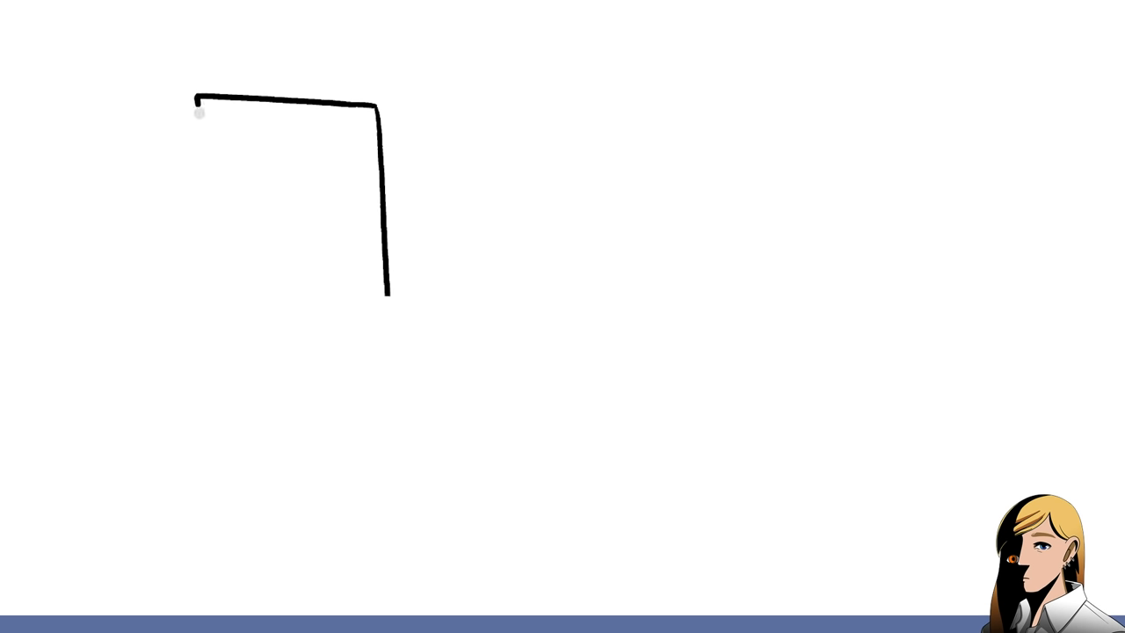
Ink the TV's tall outer outline and close off the bottom of the rounded rear casing
{"action": "left_click_drag", "start_coordinate": [201, 101], "coordinate": [210, 310]}
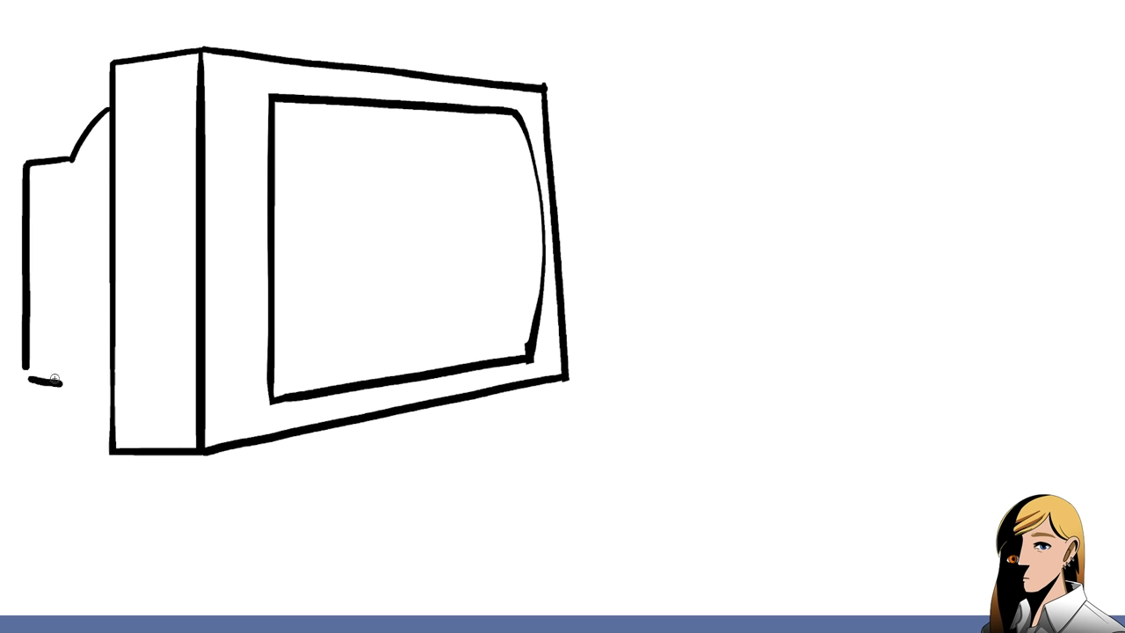
{"action": "left_click_drag", "start_coordinate": [53, 380], "coordinate": [103, 423]}
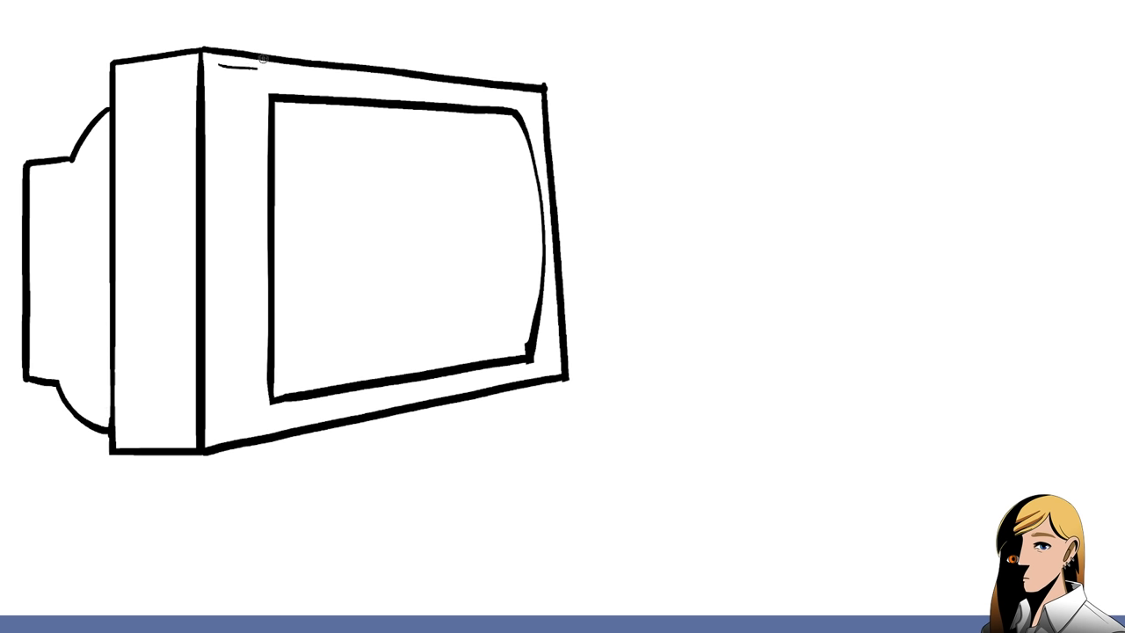
Draw a thin vertical bevel line along the TV's front frame beside the screen
{"action": "left_click_drag", "start_coordinate": [261, 59], "coordinate": [256, 388]}
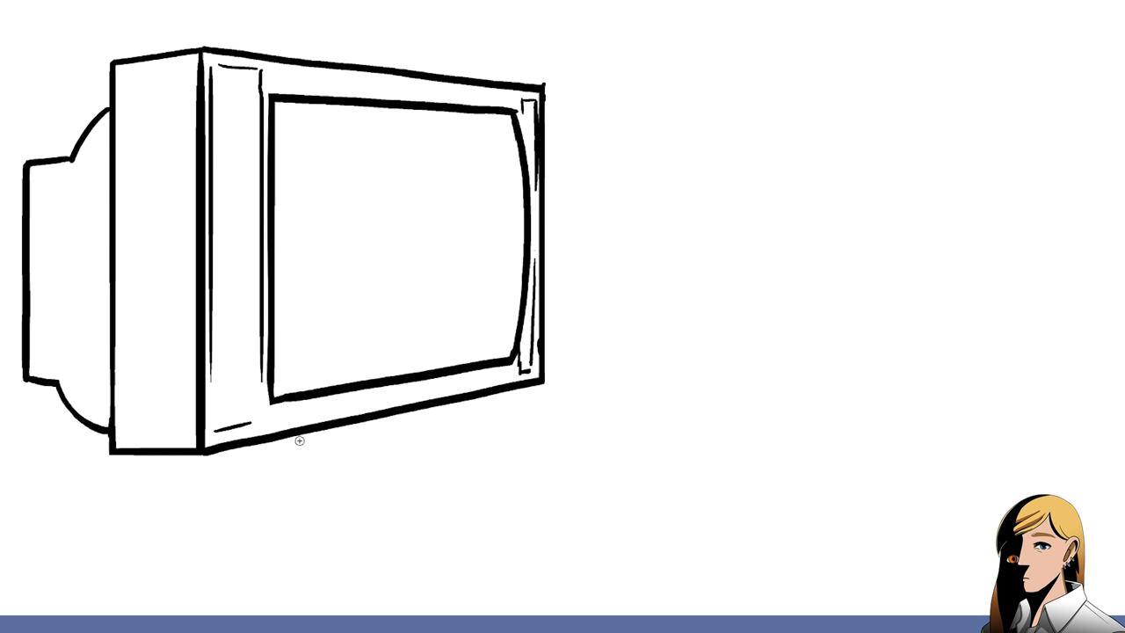
{"action": "mouse_move", "coordinate": [343, 246]}
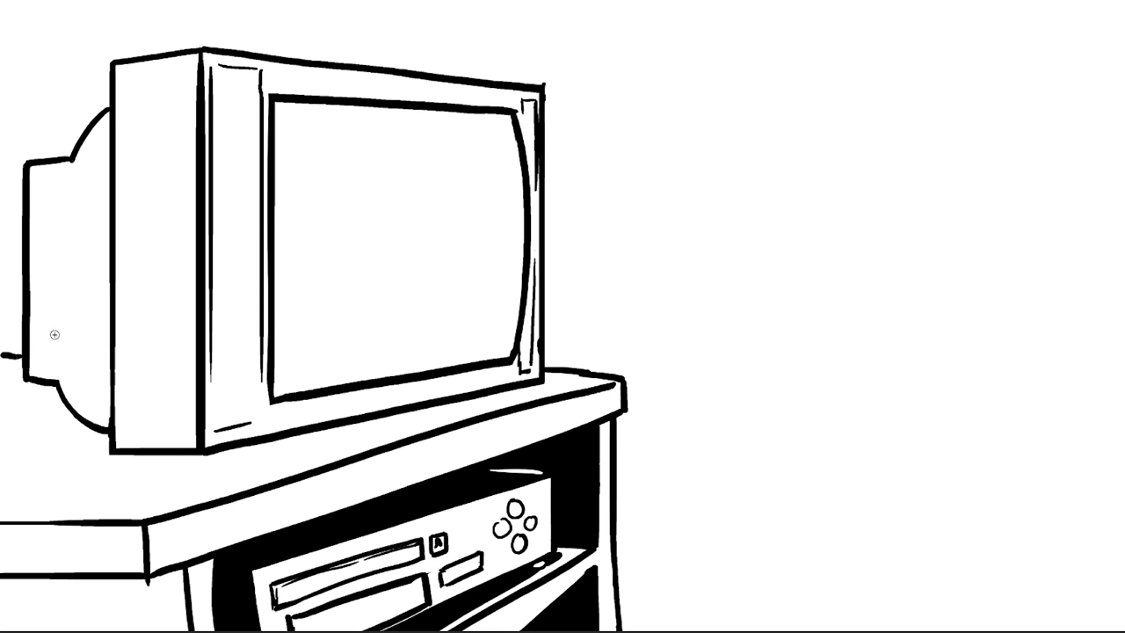
{"action": "mouse_move", "coordinate": [1040, 264]}
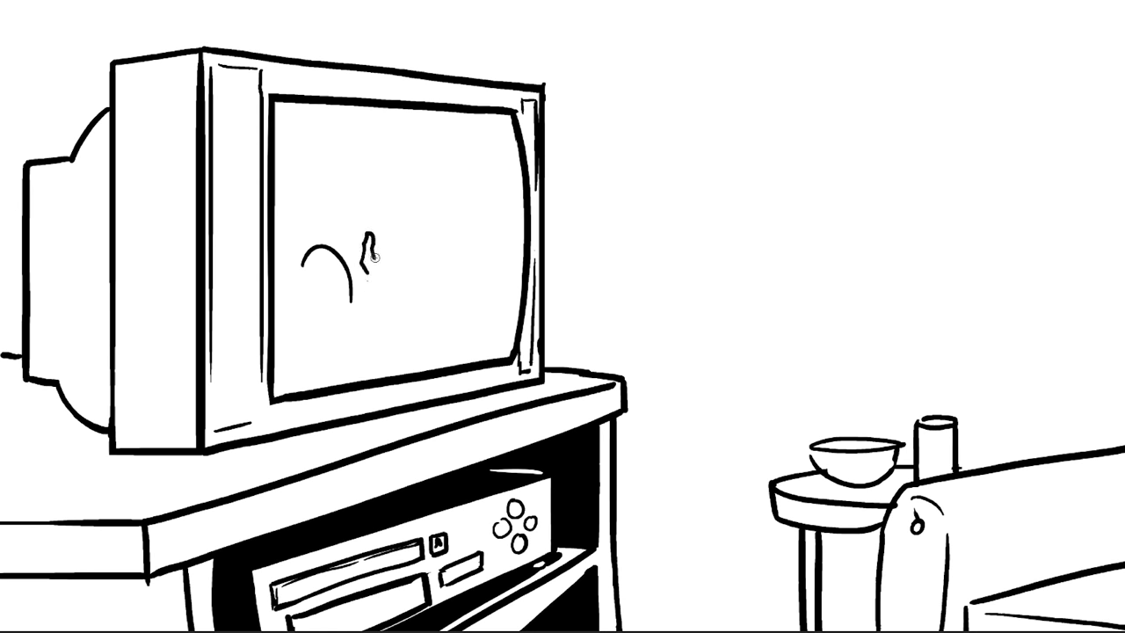
Brush in the head of the worried on-screen figure beside its raised hand
{"action": "left_click_drag", "start_coordinate": [369, 255], "coordinate": [394, 220]}
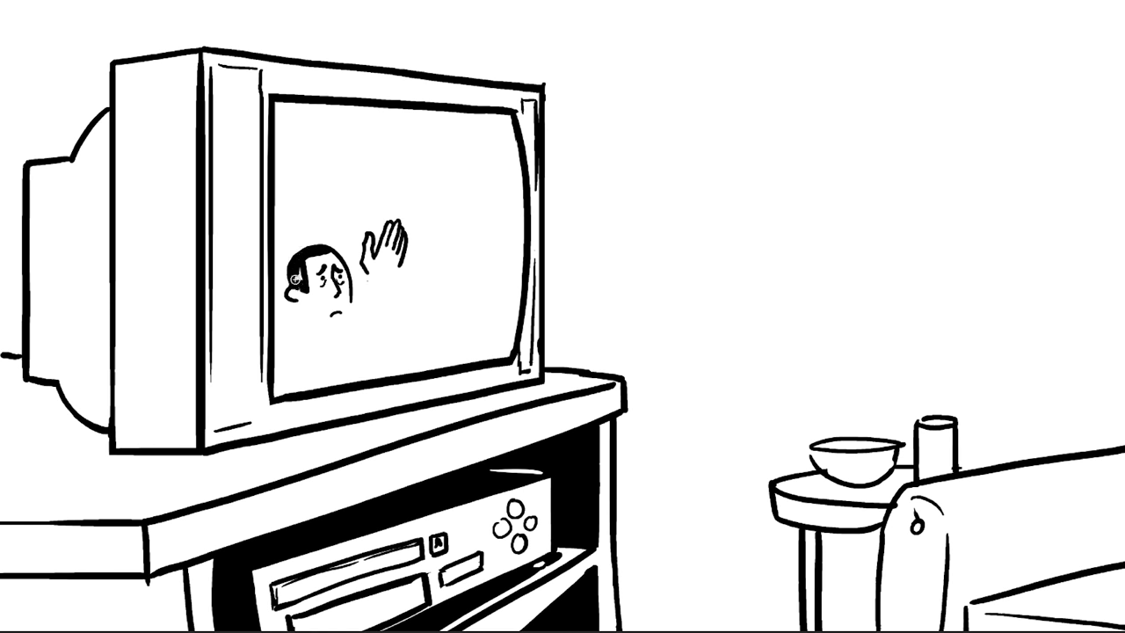
{"action": "mouse_move", "coordinate": [314, 319]}
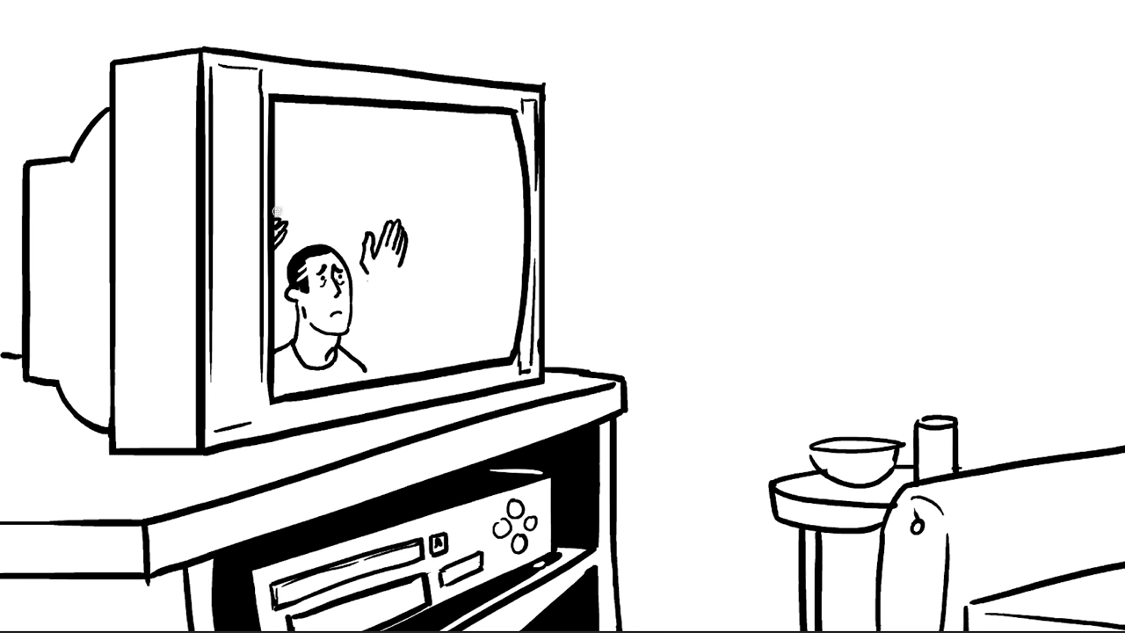
{"action": "left_click", "coordinate": [385, 244]}
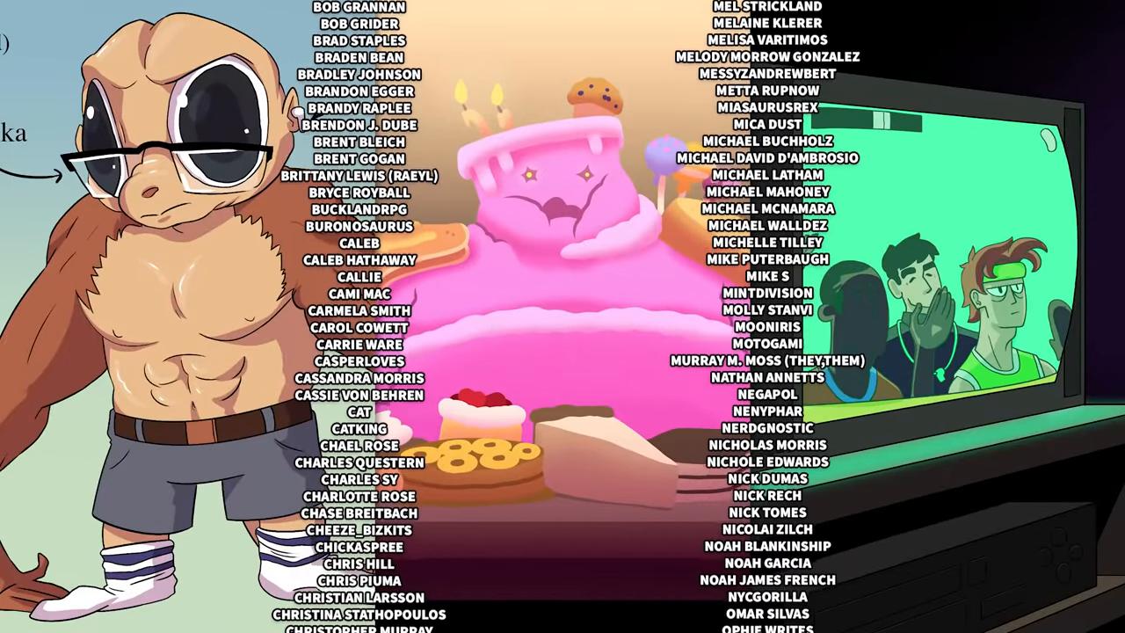
{"action": "scroll", "scroll_direction": "down", "scroll_amount": 3}
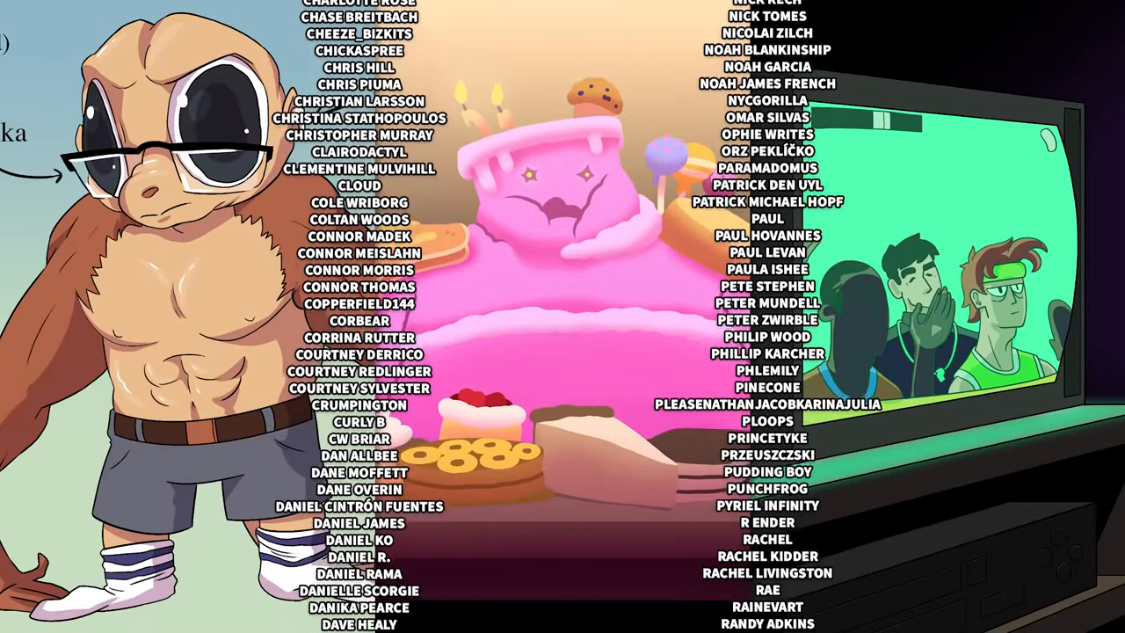
{"action": "scroll", "scroll_direction": "down", "scroll_amount": 3}
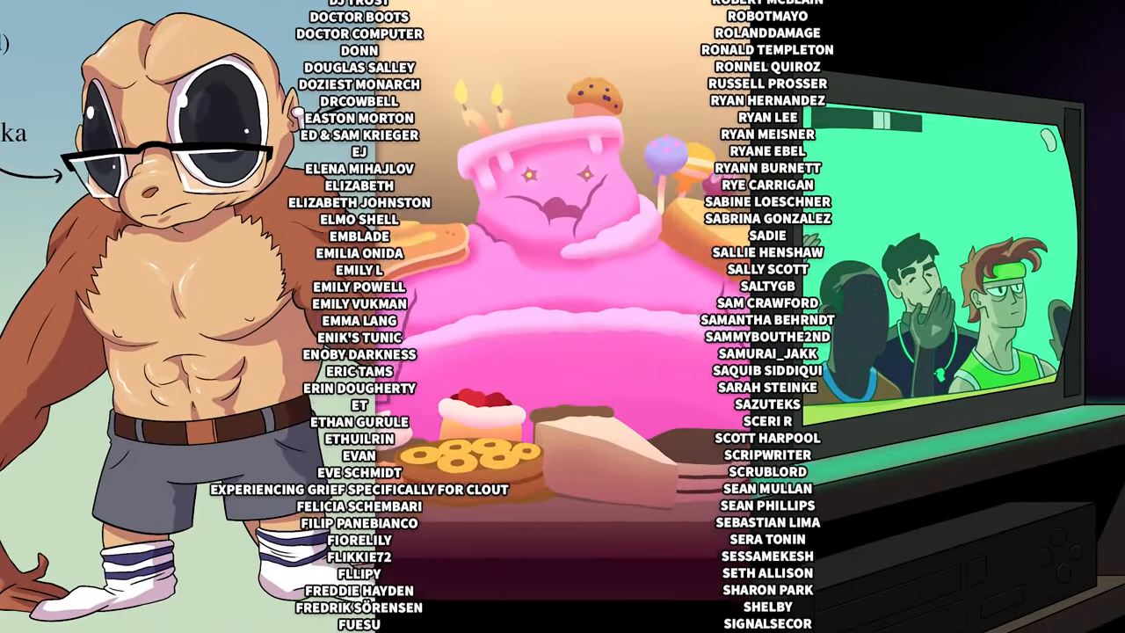
{"action": "scroll", "scroll_direction": "down", "scroll_amount": 3}
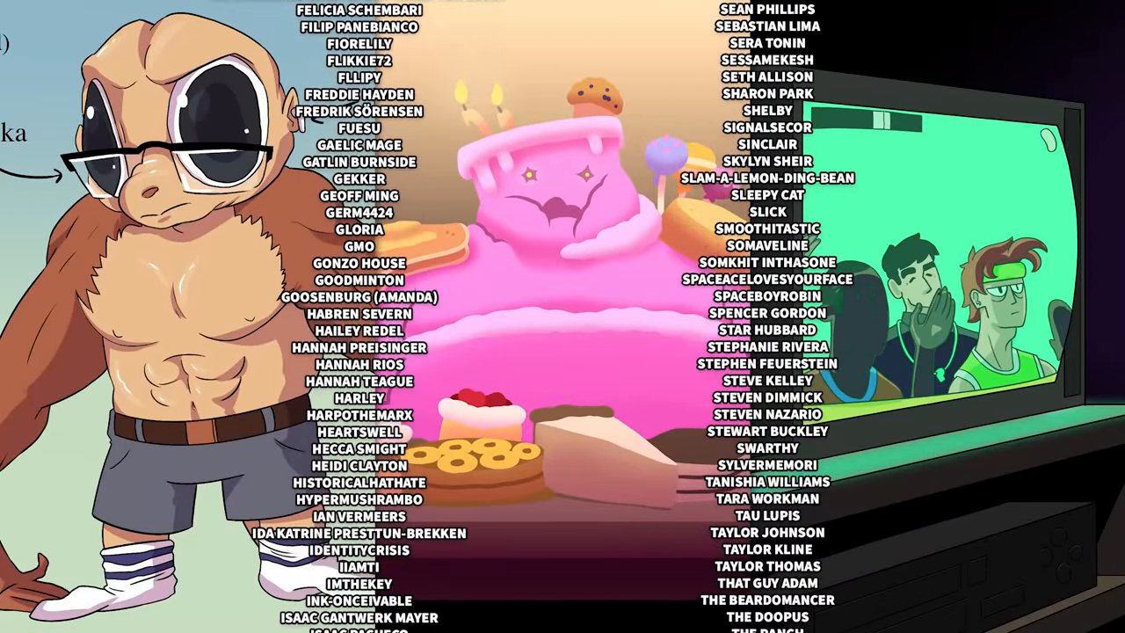
{"action": "scroll", "scroll_direction": "down", "scroll_amount": 3}
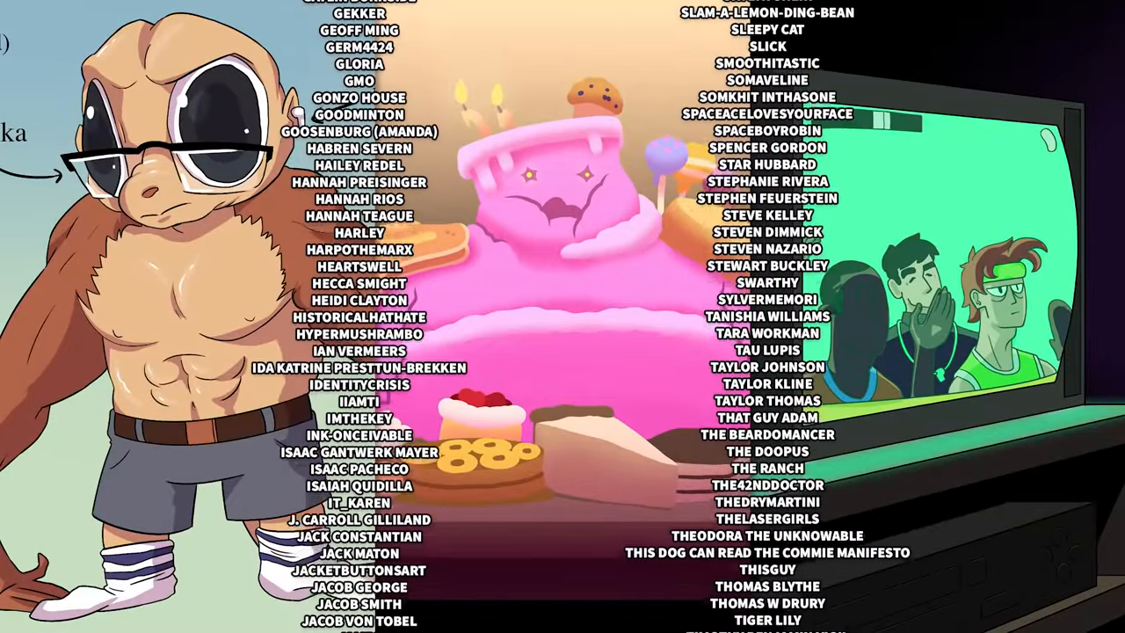
{"action": "scroll", "scroll_direction": "down", "scroll_amount": 3}
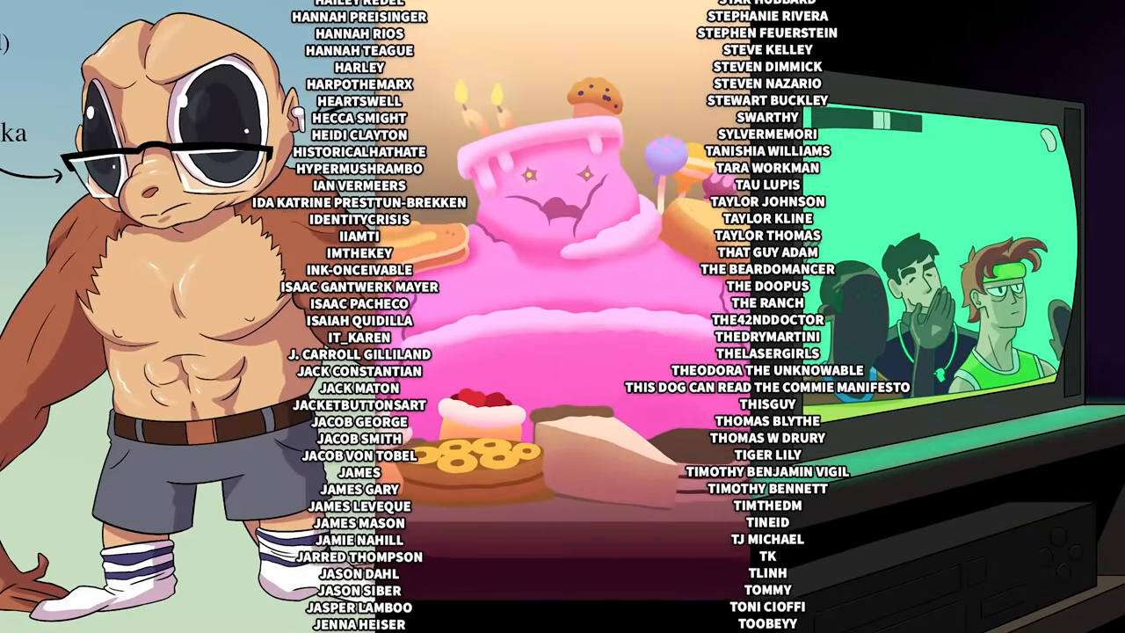
{"action": "scroll", "scroll_direction": "down", "scroll_amount": 3}
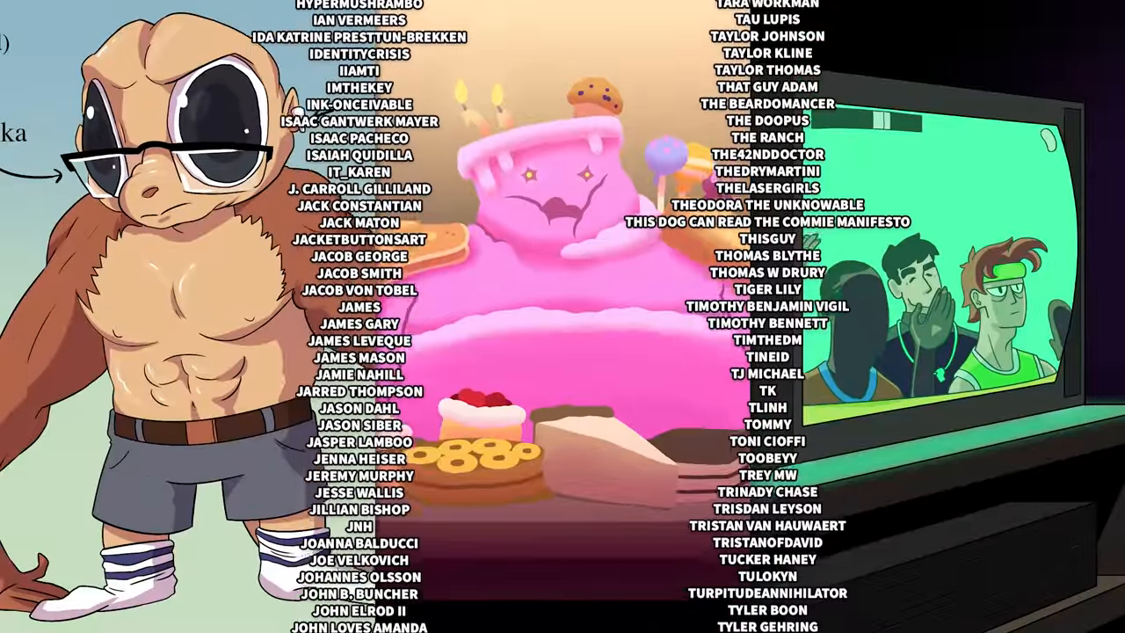
{"action": "scroll", "scroll_direction": "down", "scroll_amount": 3}
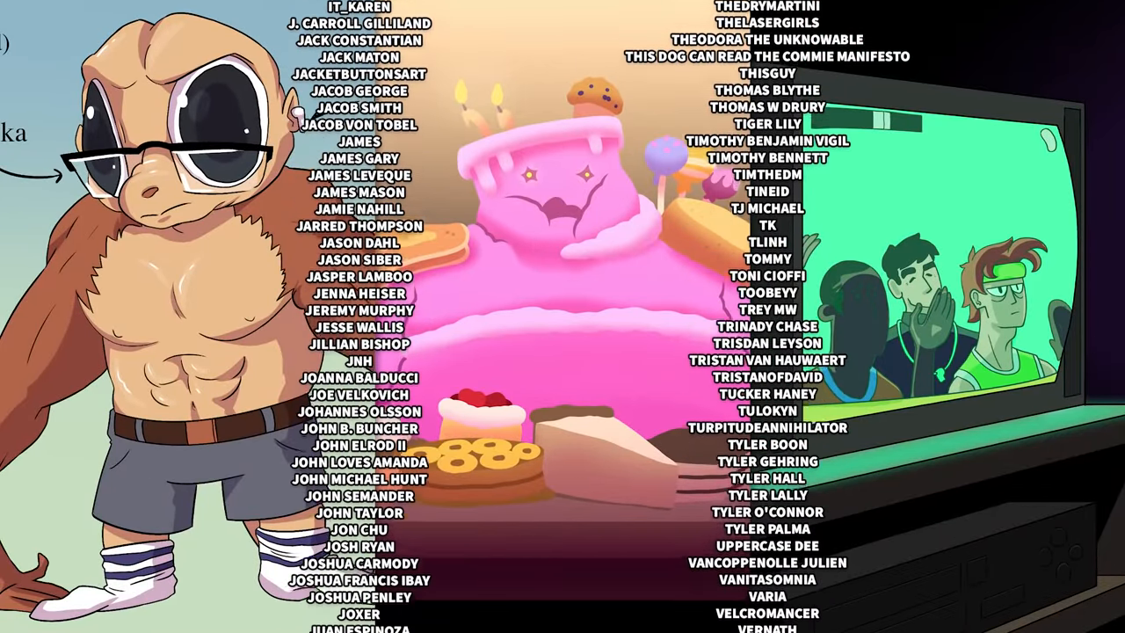
{"action": "scroll", "scroll_direction": "down", "scroll_amount": 3}
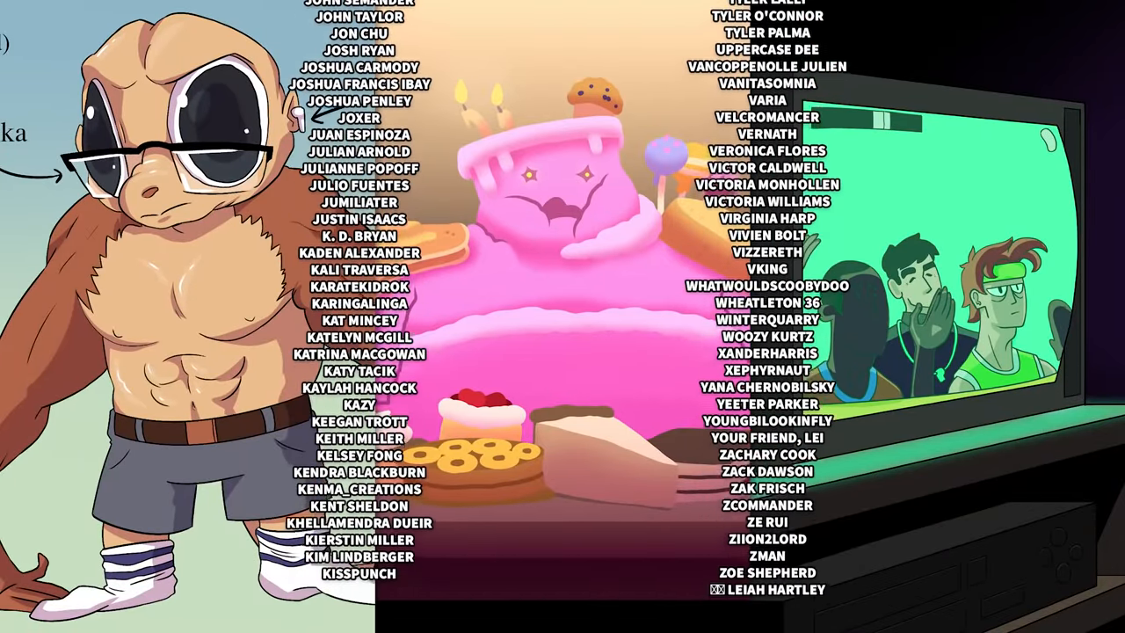
{"action": "scroll", "scroll_direction": "up", "scroll_amount": 3}
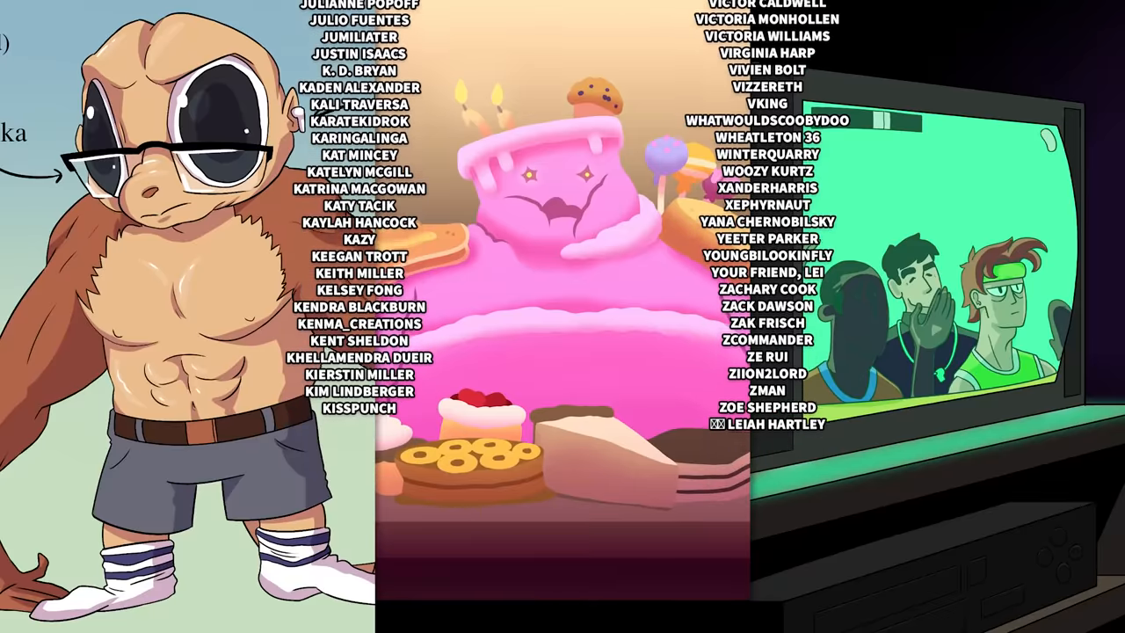